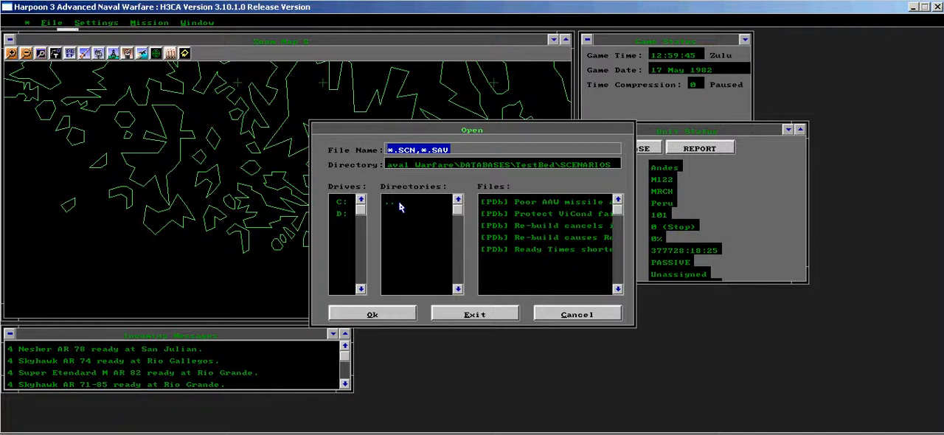
Step: Open the scenario file 'Poor AAW missile allocation (3.9.4).SCN'
click(474, 315)
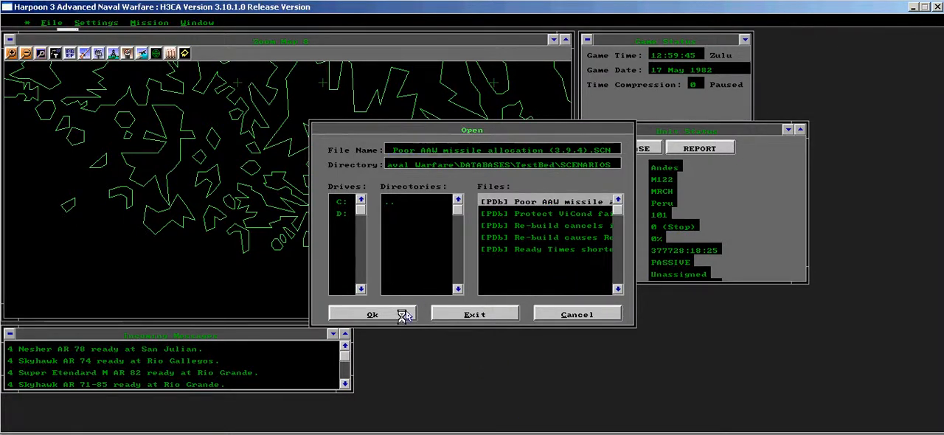
click(372, 315)
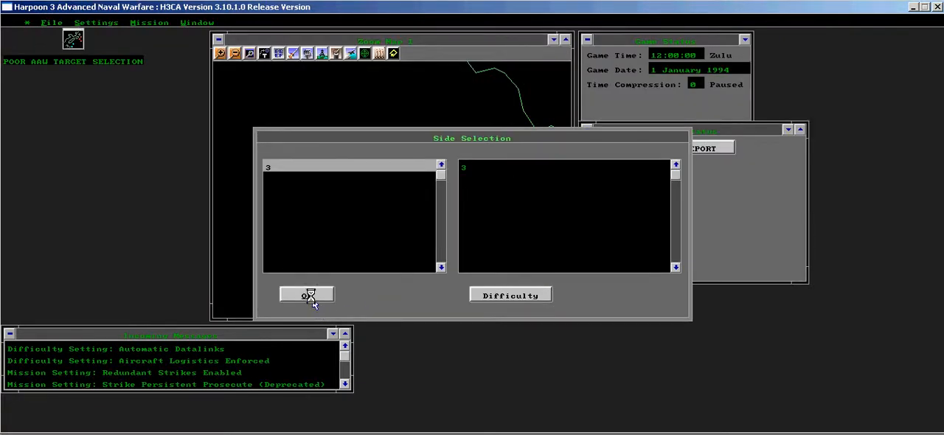
Step: Accept the side, let the scenario run until launch, and select the Phantom on the map
click(306, 294)
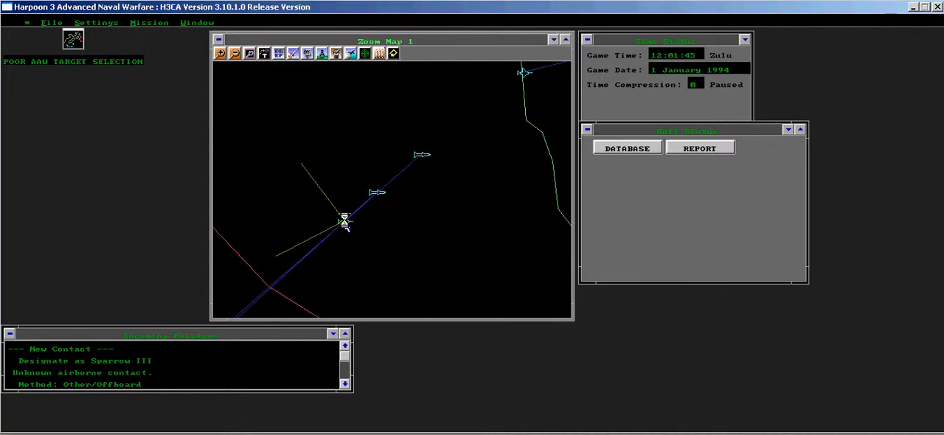
click(344, 222)
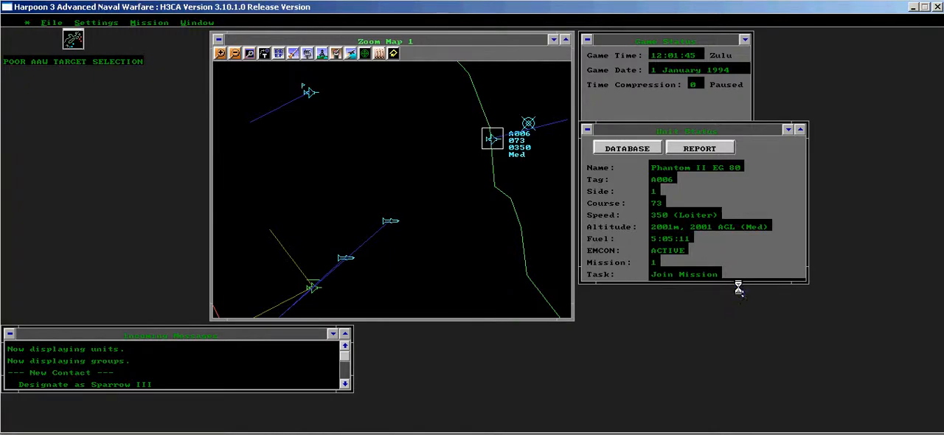
Step: Review Phantom II EG 80's report for remaining AIM-7F Sparrow III missiles, then close it
click(700, 148)
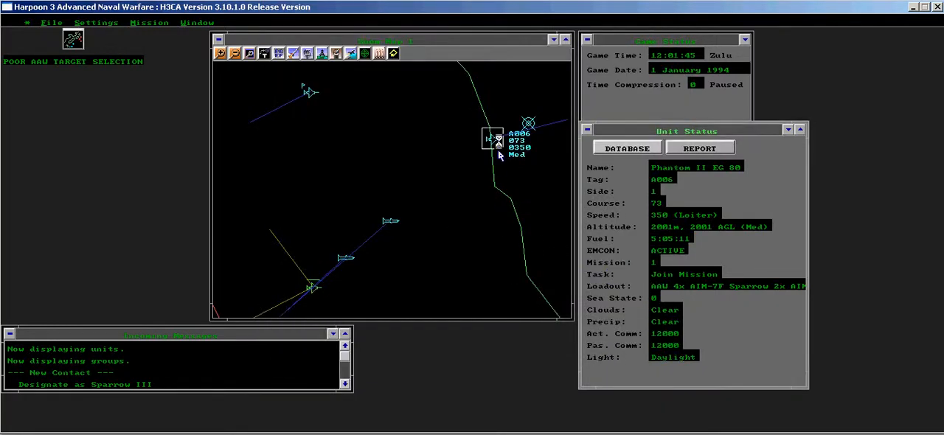
click(699, 147)
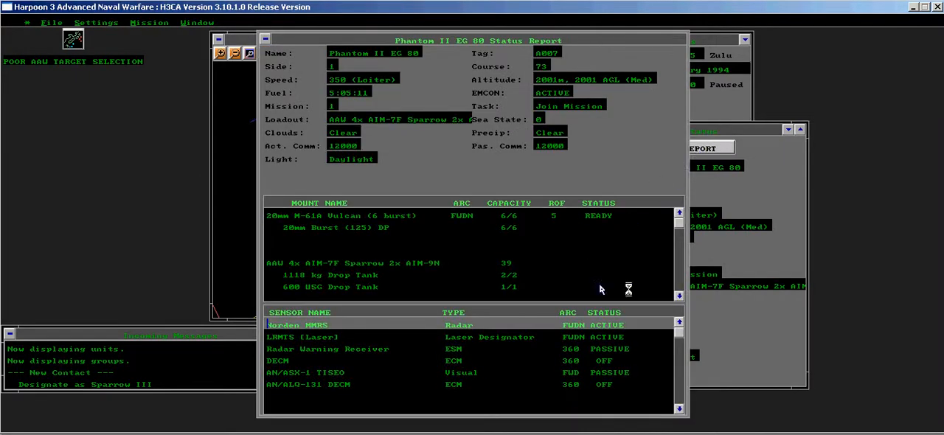
scroll(down, 3)
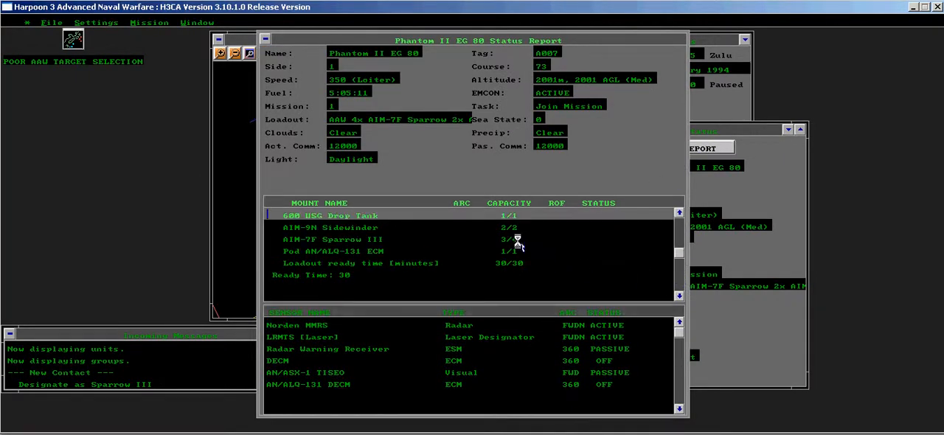
click(332, 239)
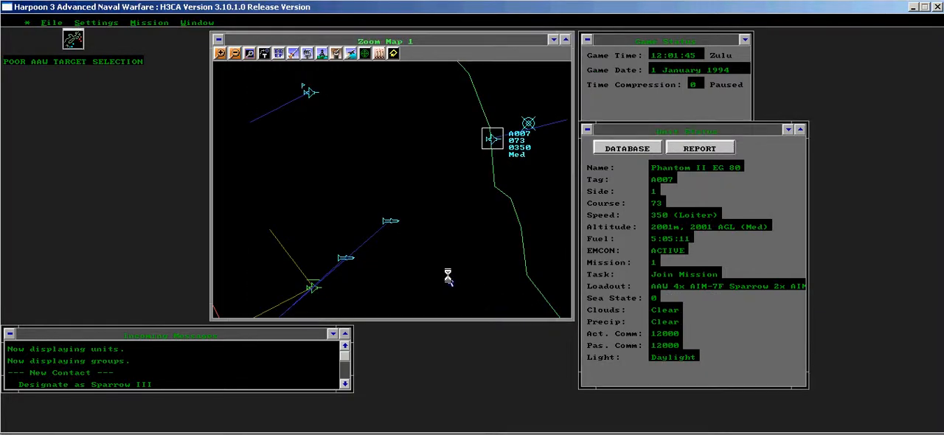
mouse_move(472, 292)
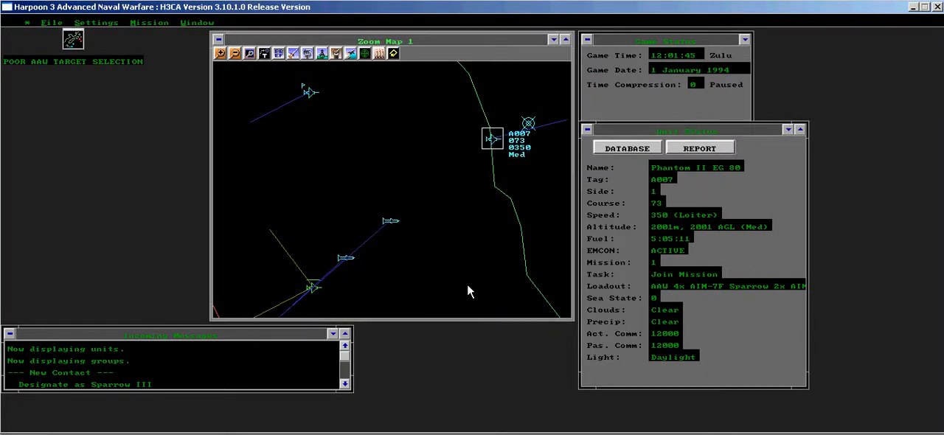